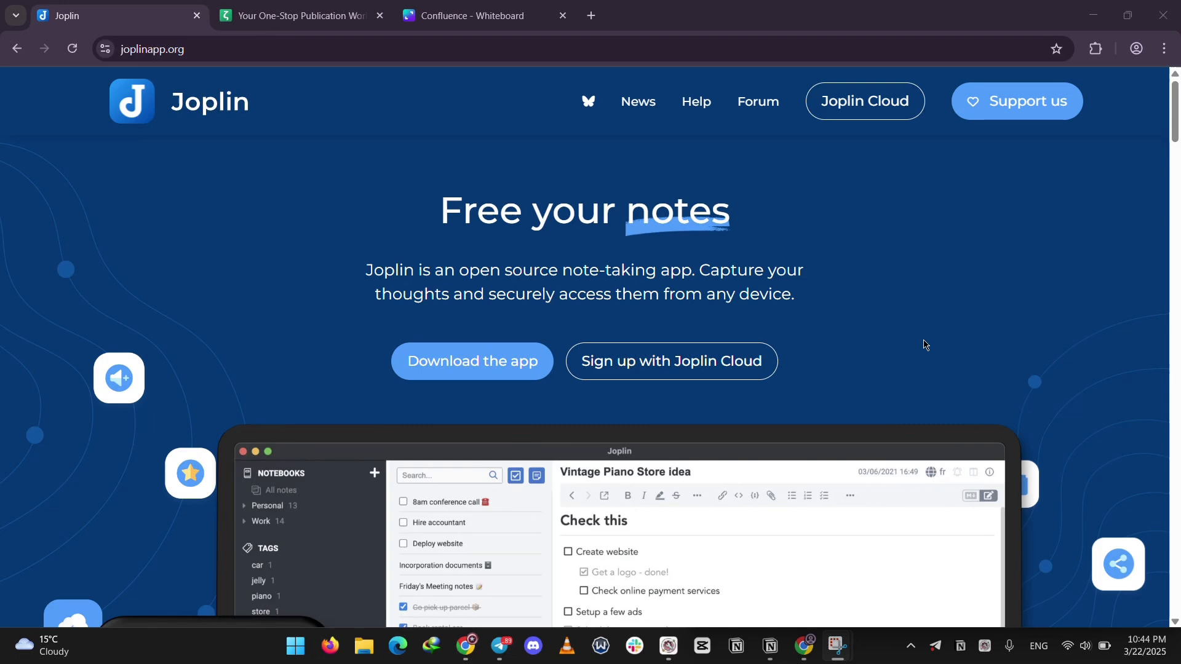
{"action": "mouse_move", "coordinate": [148, 158]}
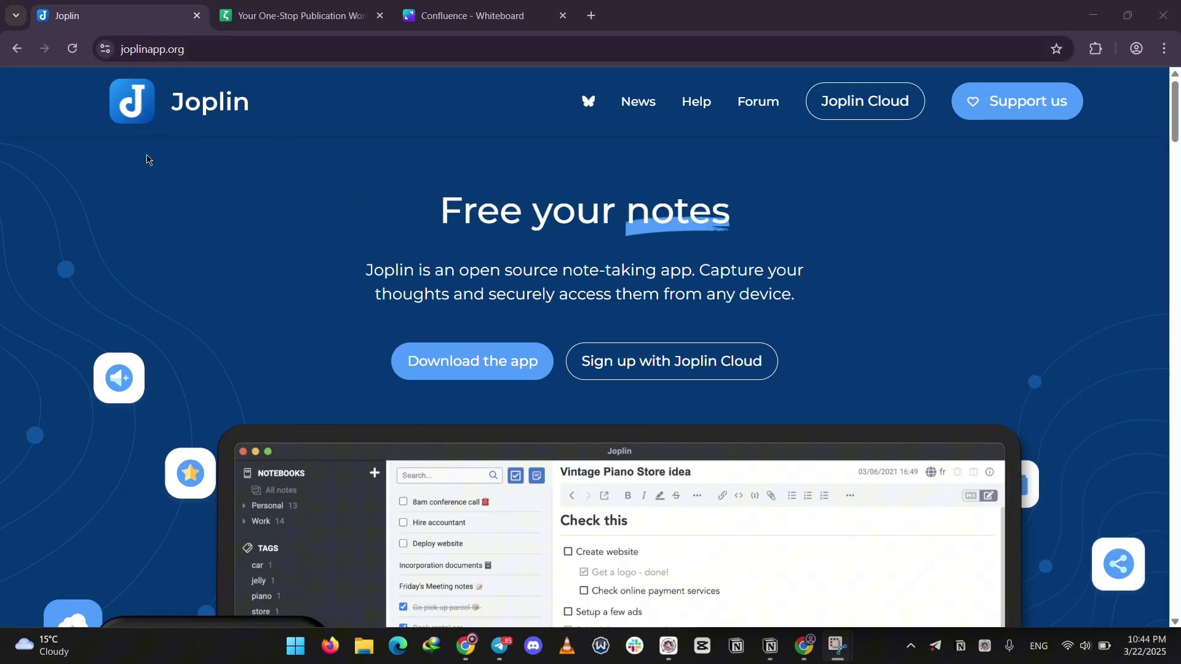
{"action": "mouse_move", "coordinate": [1047, 397]}
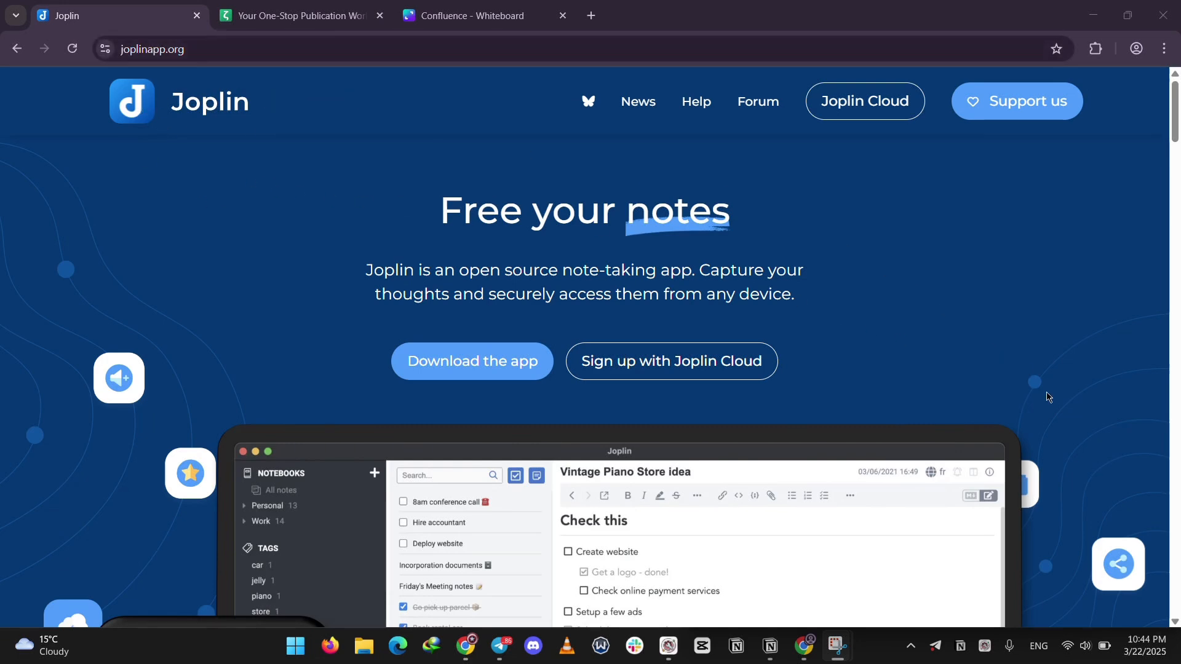
Step: Scroll down and back up through the currently open webpage
{"action": "scroll", "scroll_direction": "down", "scroll_amount": 3}
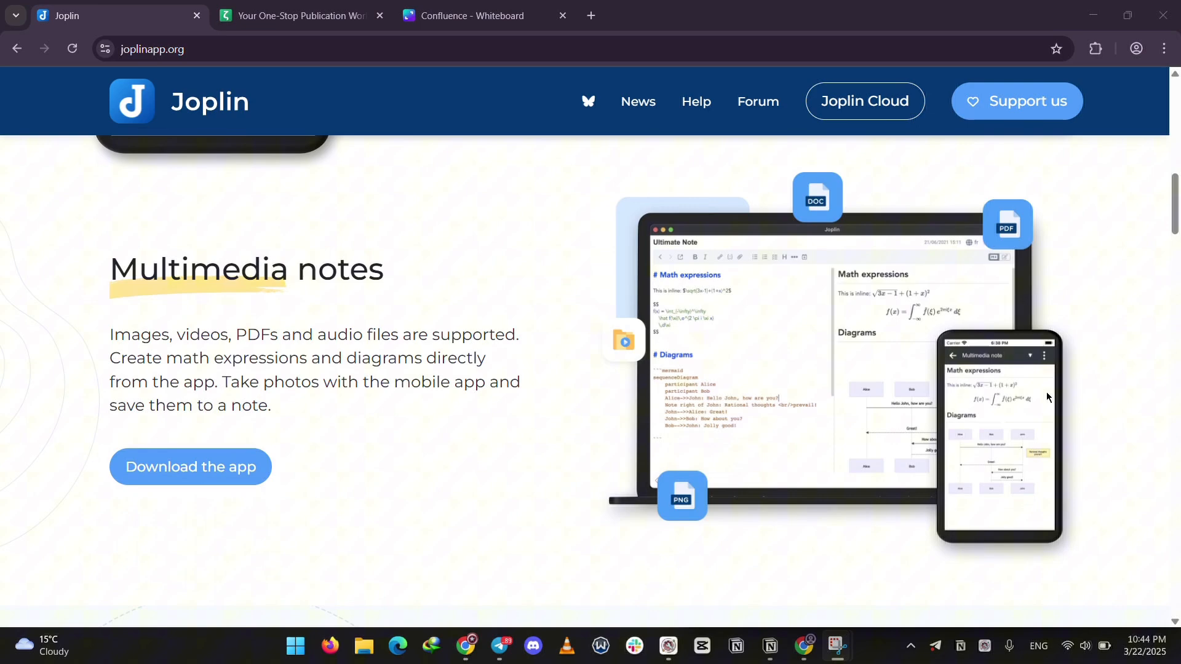
{"action": "scroll", "scroll_direction": "down", "scroll_amount": 3}
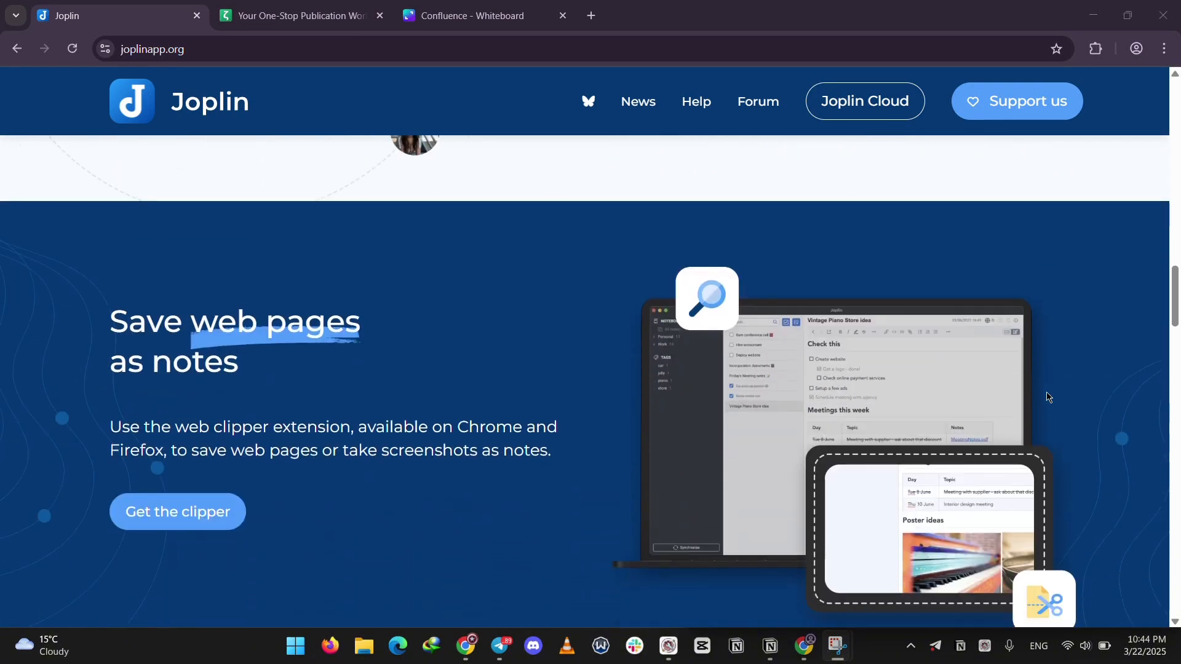
{"action": "scroll", "scroll_direction": "up", "scroll_amount": 3}
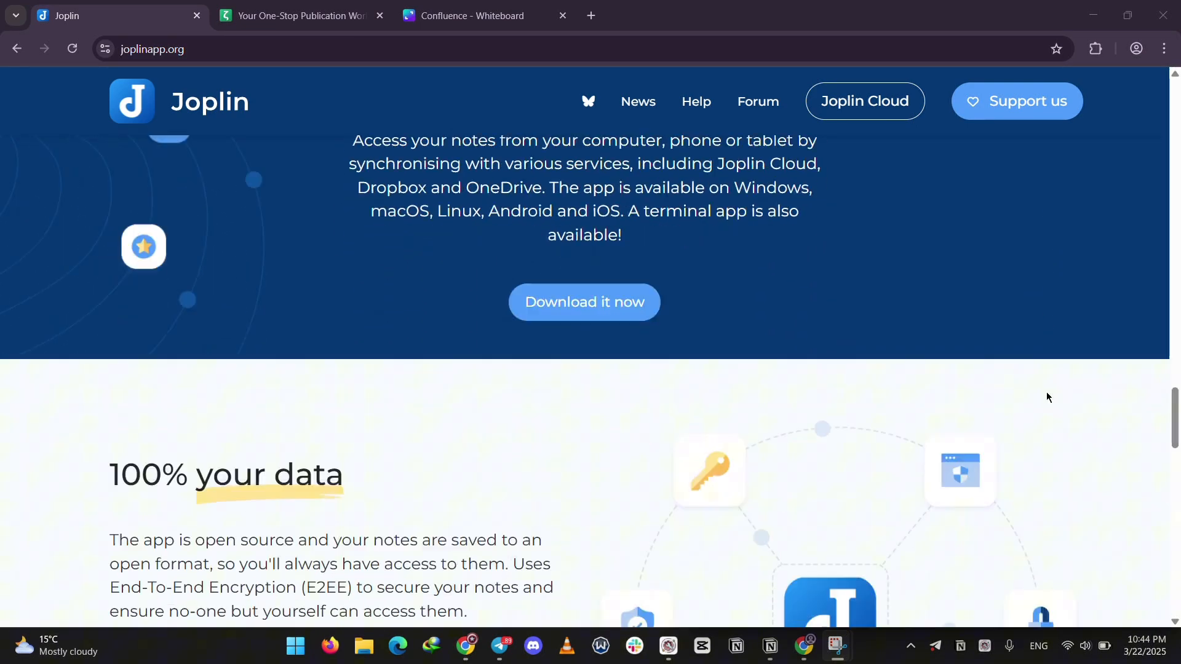
{"action": "scroll", "scroll_direction": "down", "scroll_amount": 3}
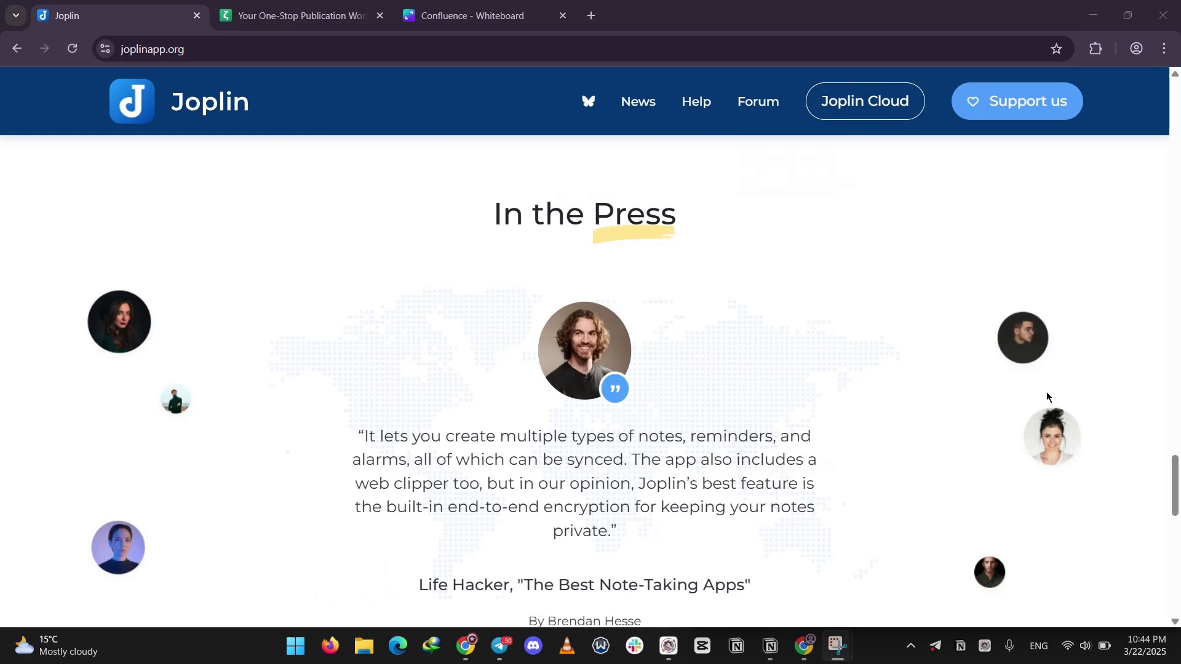
{"action": "scroll", "scroll_direction": "up", "scroll_amount": 3}
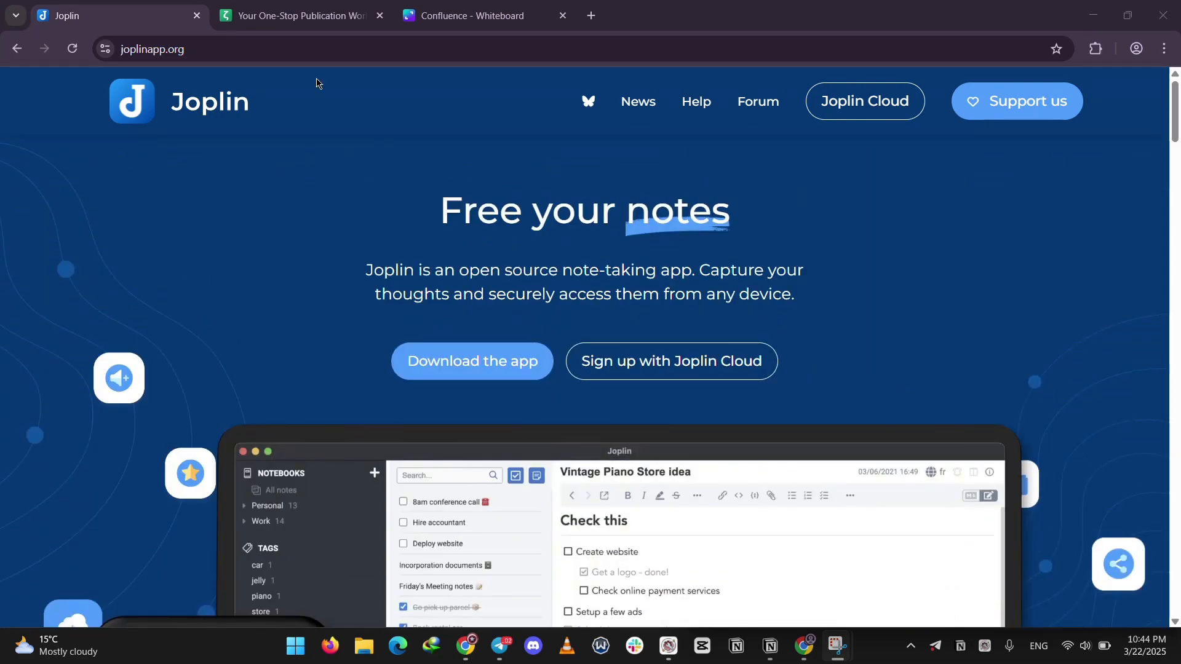
Step: Browse the Zettlr homepage sections, then show the Canva Joplin-versus-Zettlr comparison table
{"action": "left_click", "coordinate": [299, 15]}
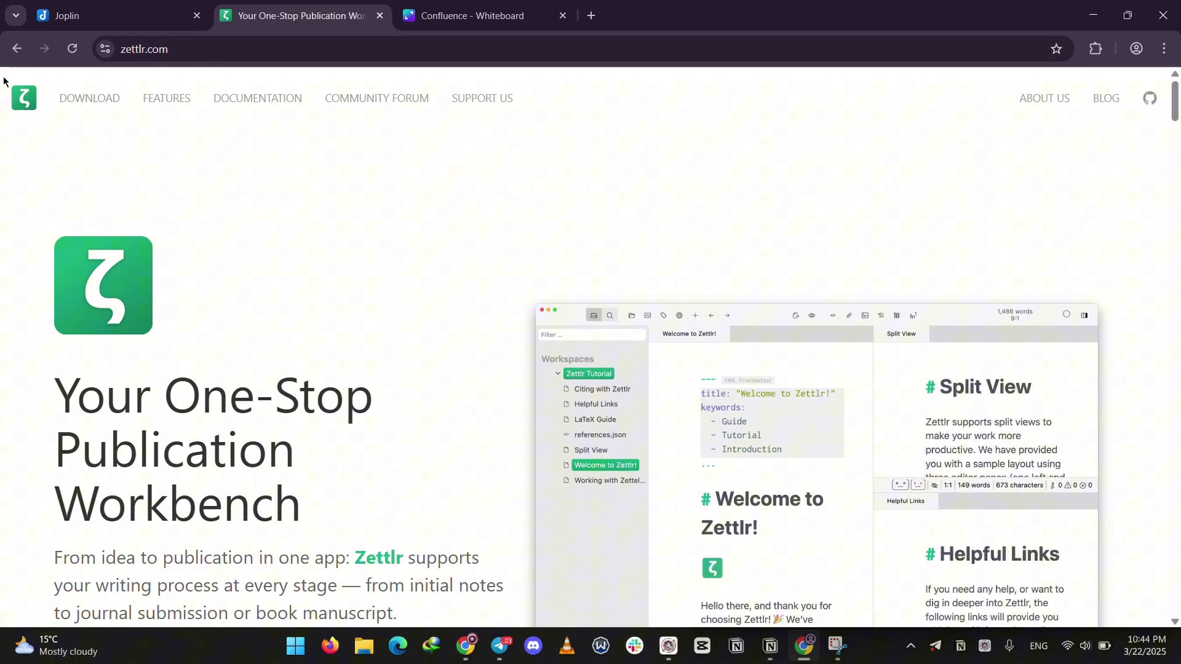
{"action": "scroll", "scroll_direction": "down", "scroll_amount": 3}
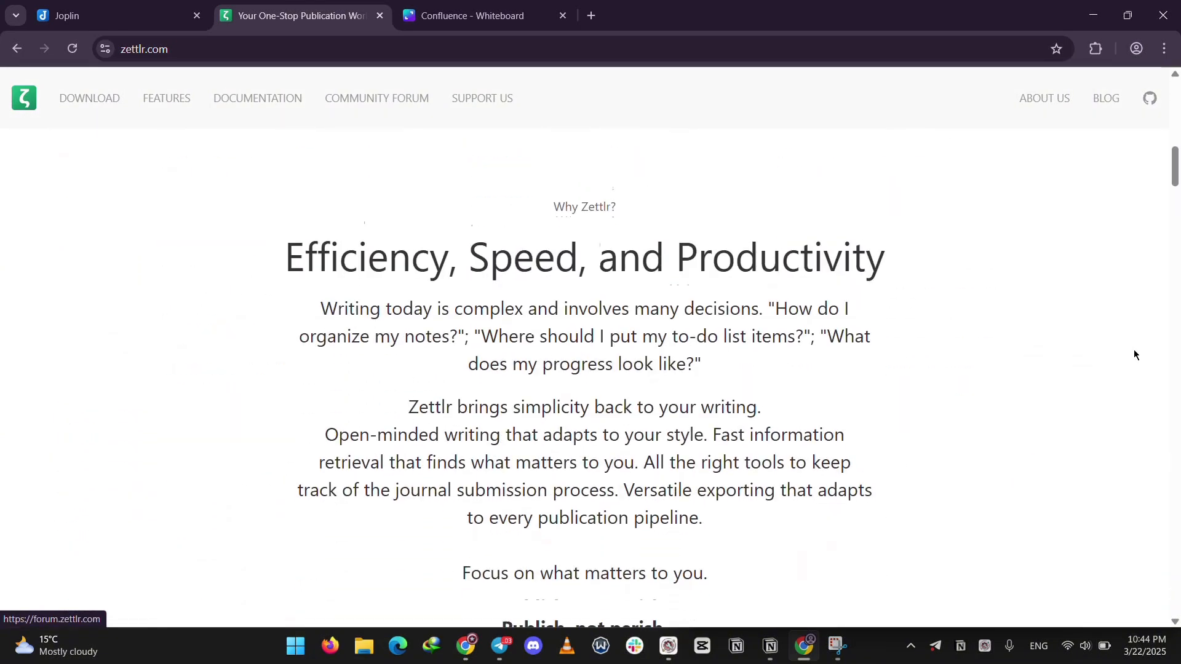
{"action": "scroll", "scroll_direction": "down", "scroll_amount": 3}
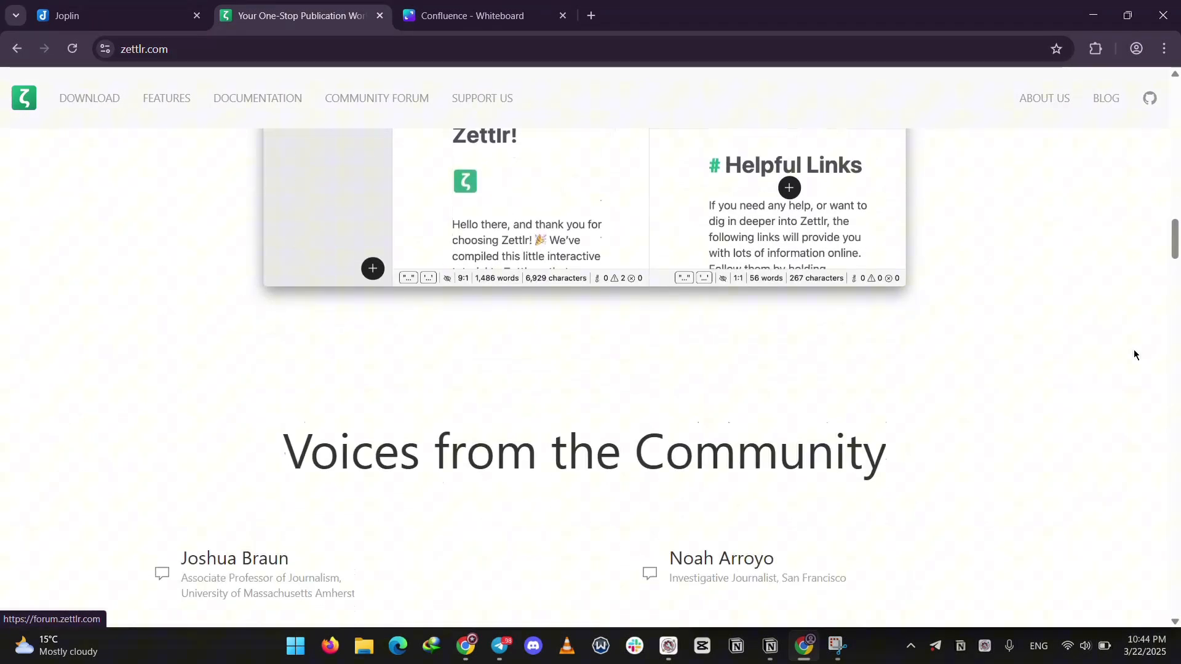
{"action": "scroll", "scroll_direction": "up", "scroll_amount": 3}
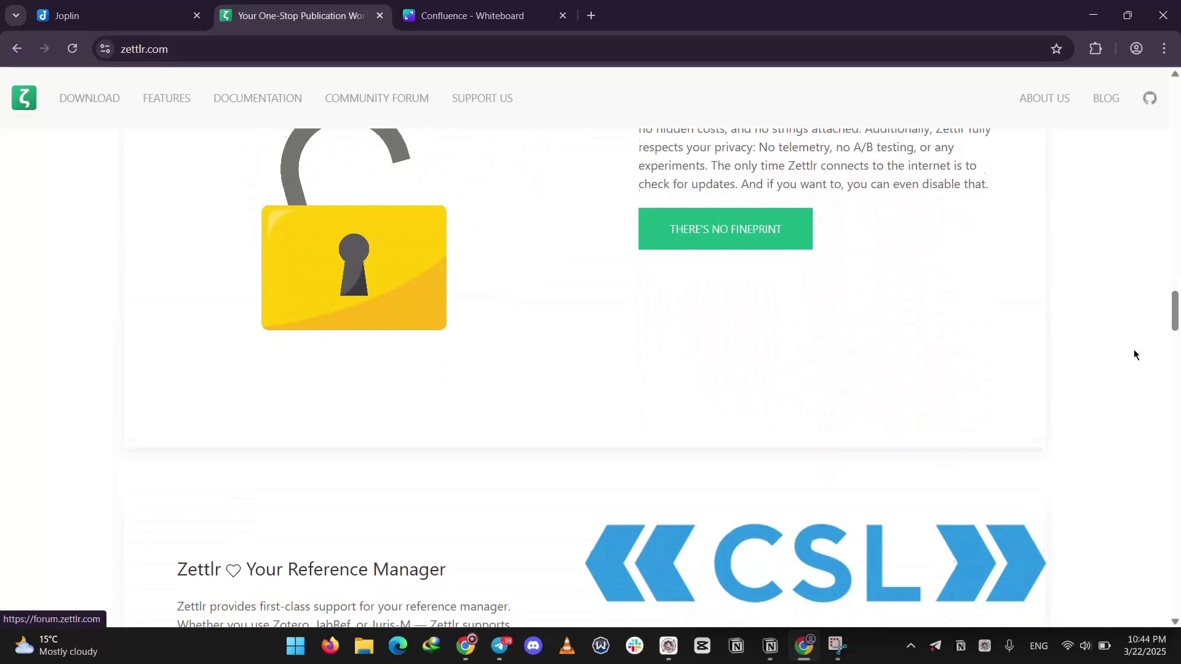
{"action": "scroll", "scroll_direction": "down", "scroll_amount": 3}
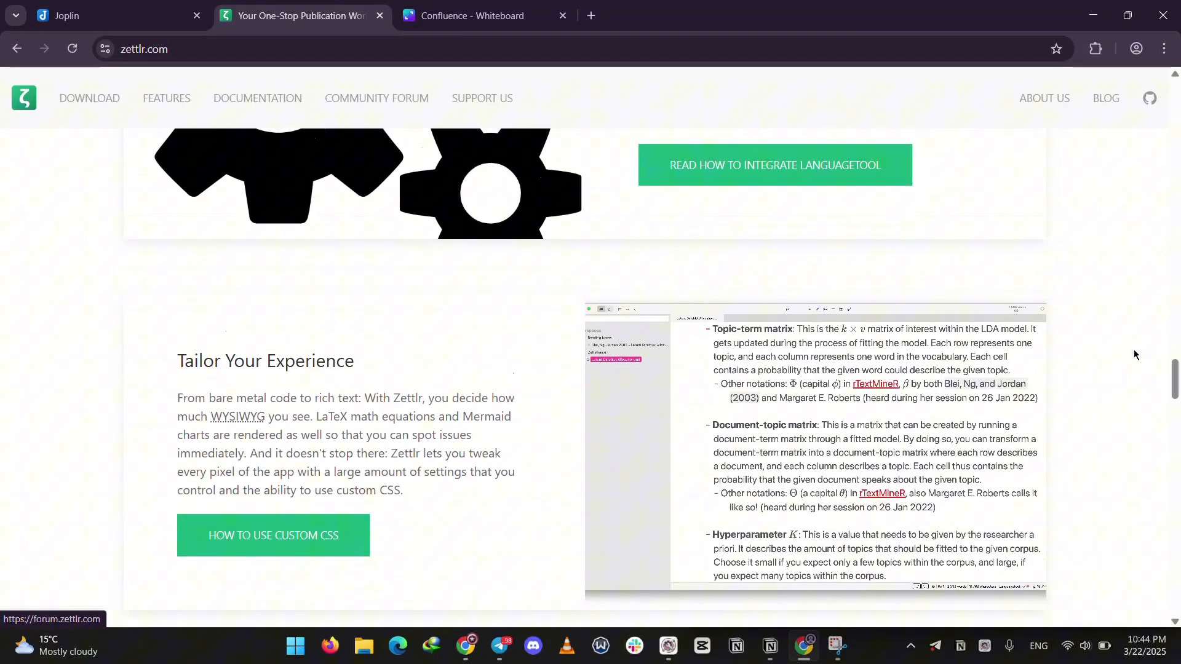
{"action": "scroll", "scroll_direction": "down", "scroll_amount": 3}
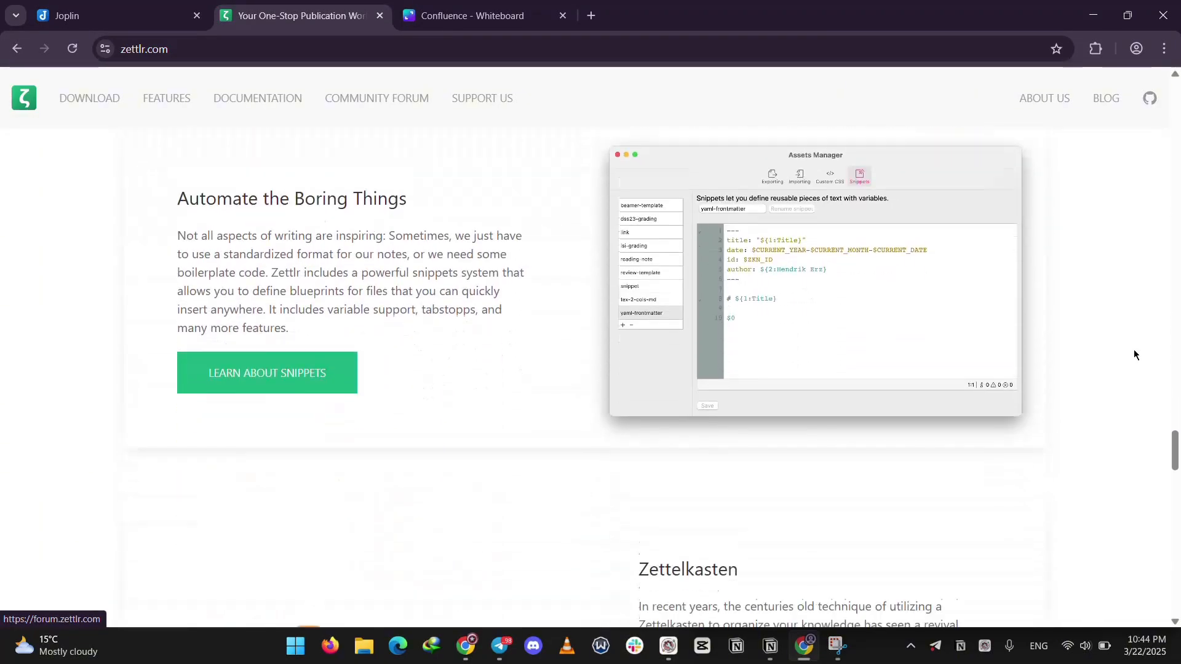
{"action": "scroll", "scroll_direction": "up", "scroll_amount": 3}
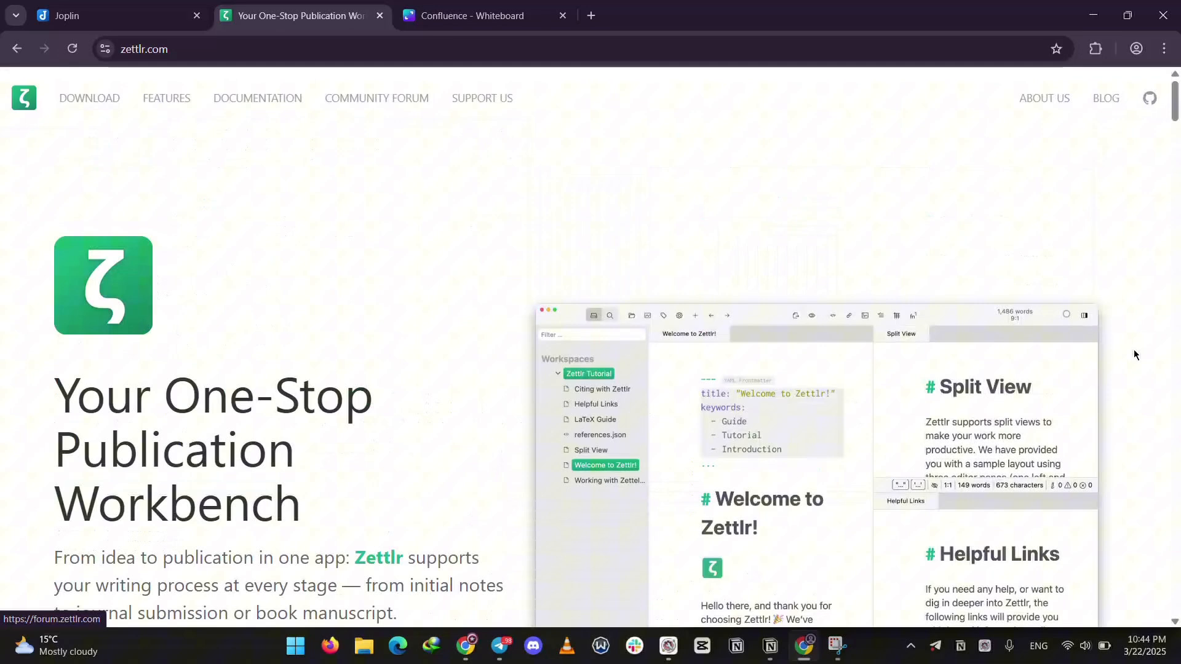
{"action": "left_click", "coordinate": [474, 15]}
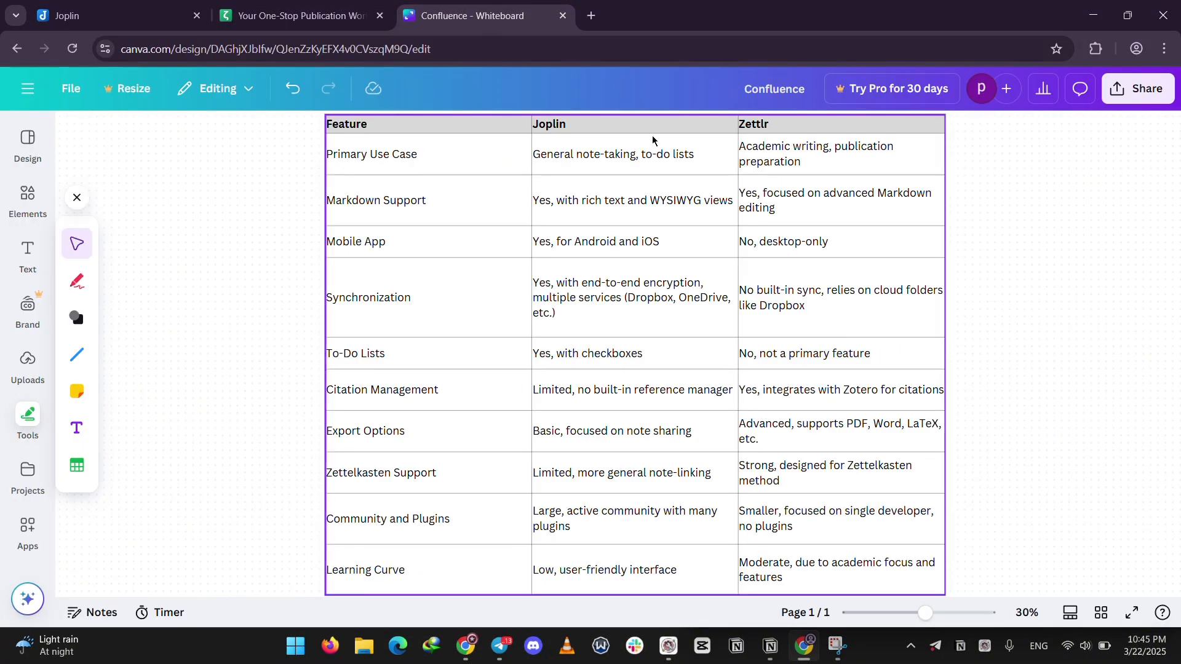
{"action": "left_click", "coordinate": [1007, 275]}
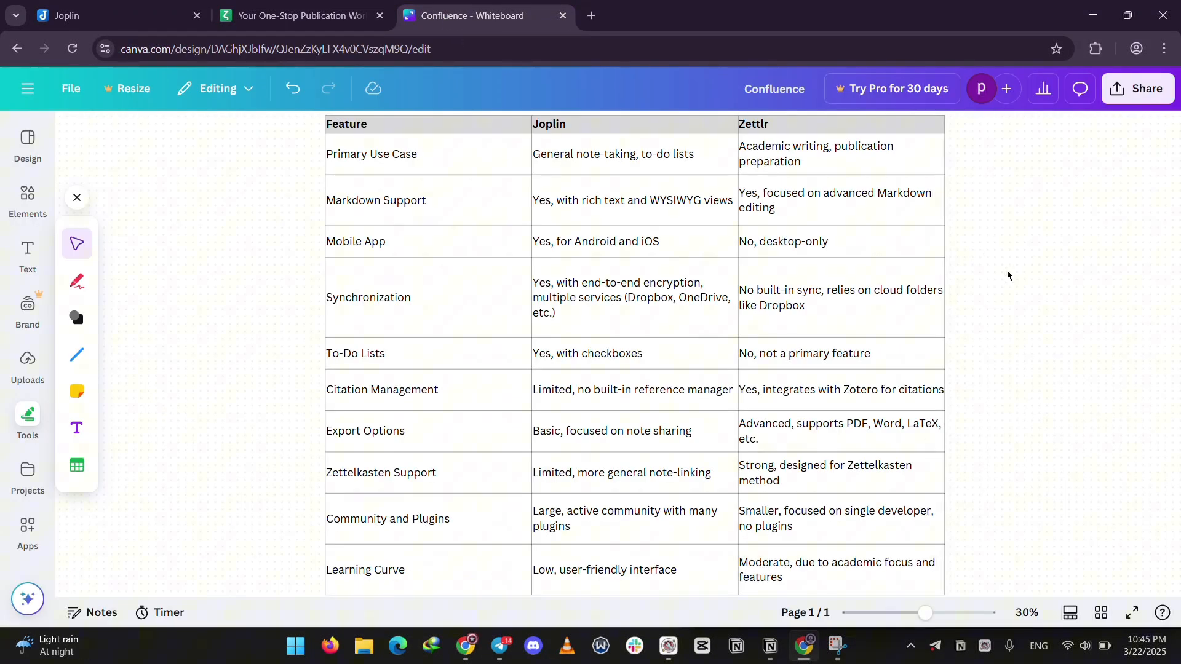